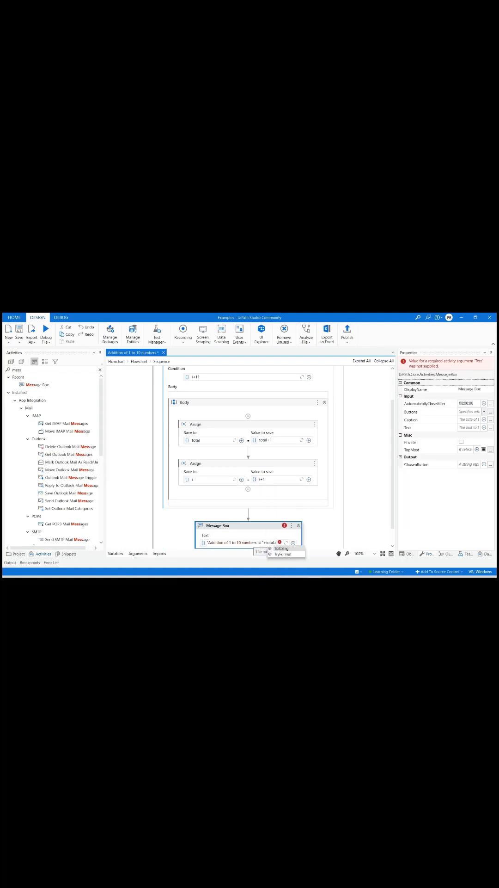
# Run the workflow so a message box reports the addition of 1 to 10 is 55
pyautogui.click(46, 333)
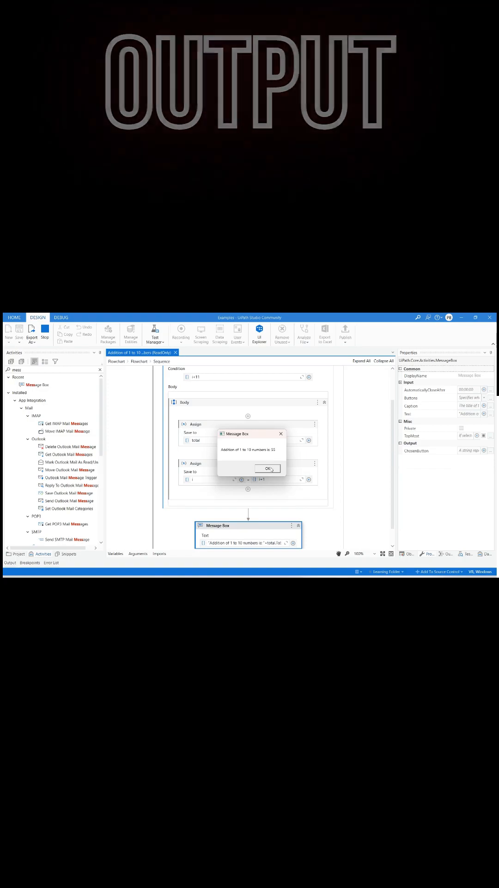